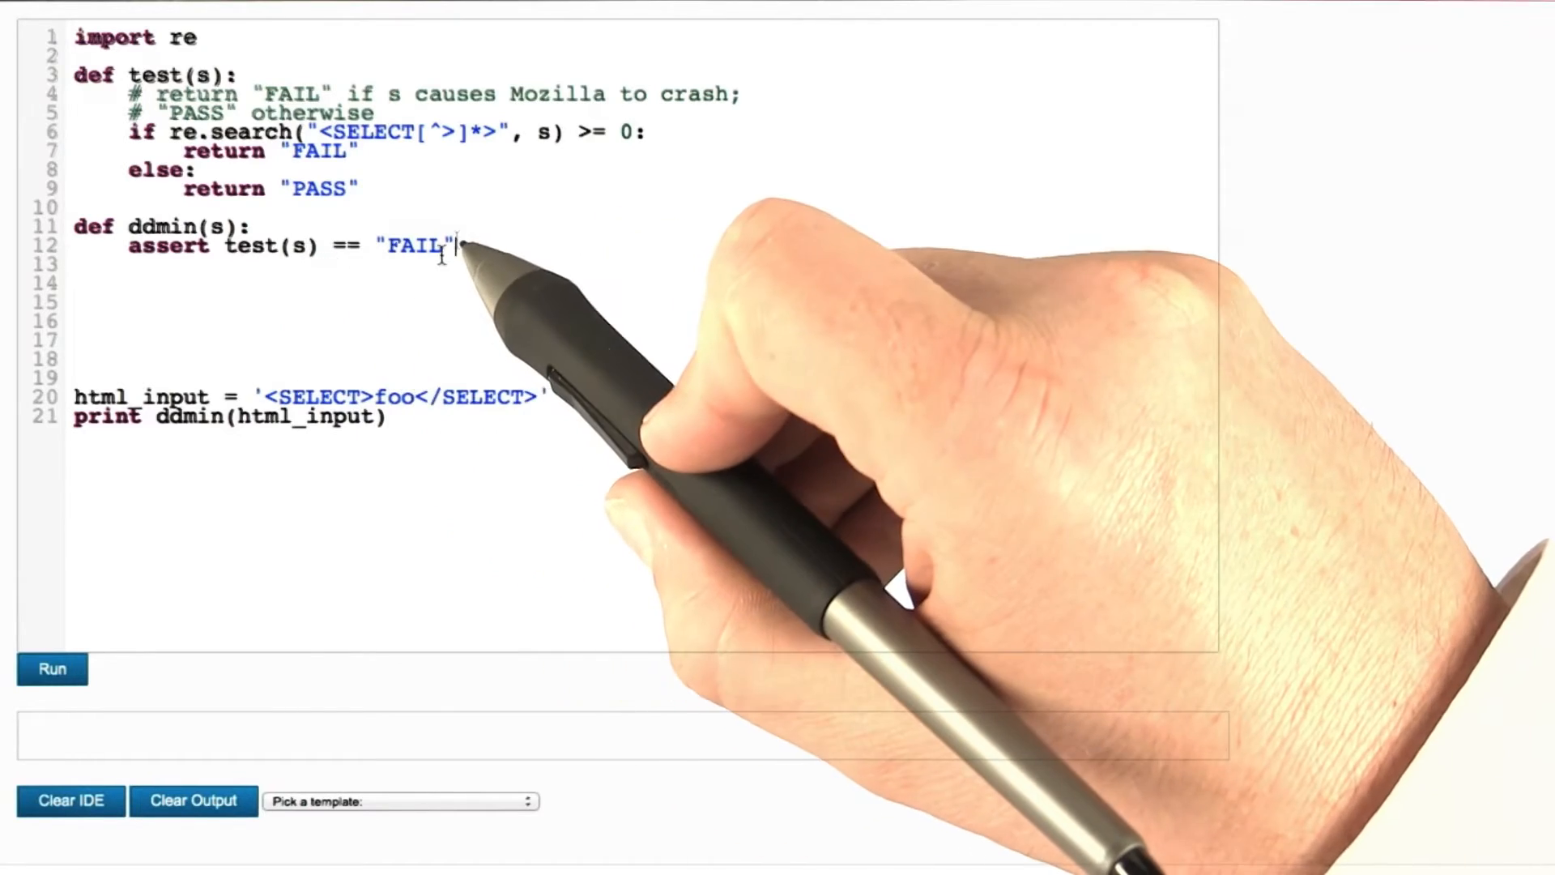
- Add initial granularity n = 2 and the nested loops computing complement = s[:start] + s[start + subset_length:]
text(n = 2  # Initial granularity)
text(while start < len(s):)
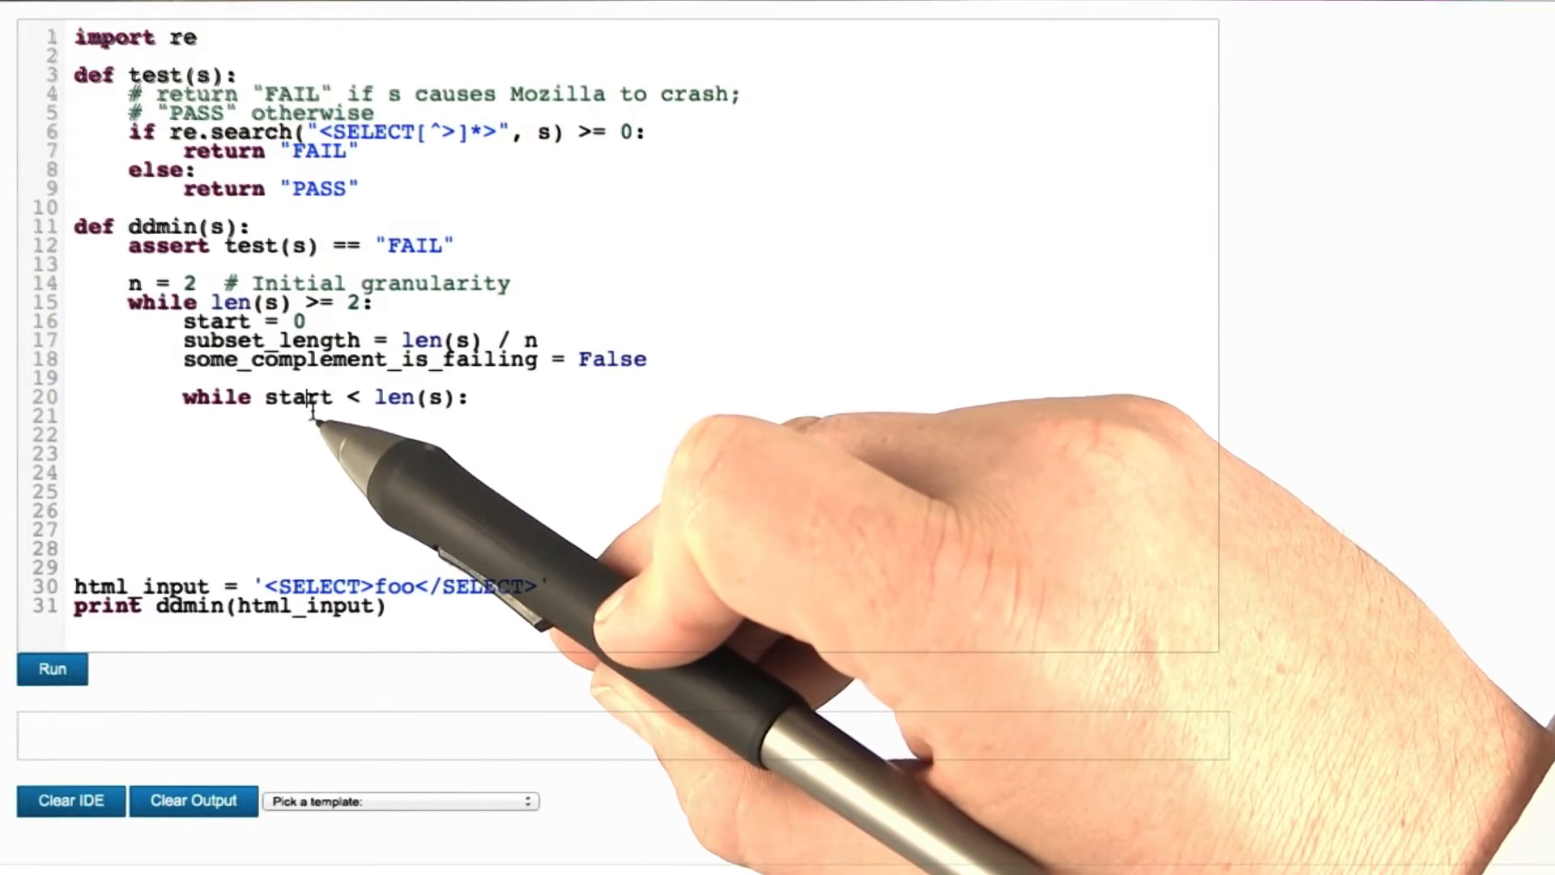
text(complement = s[:start] + s[start + subset_length:])
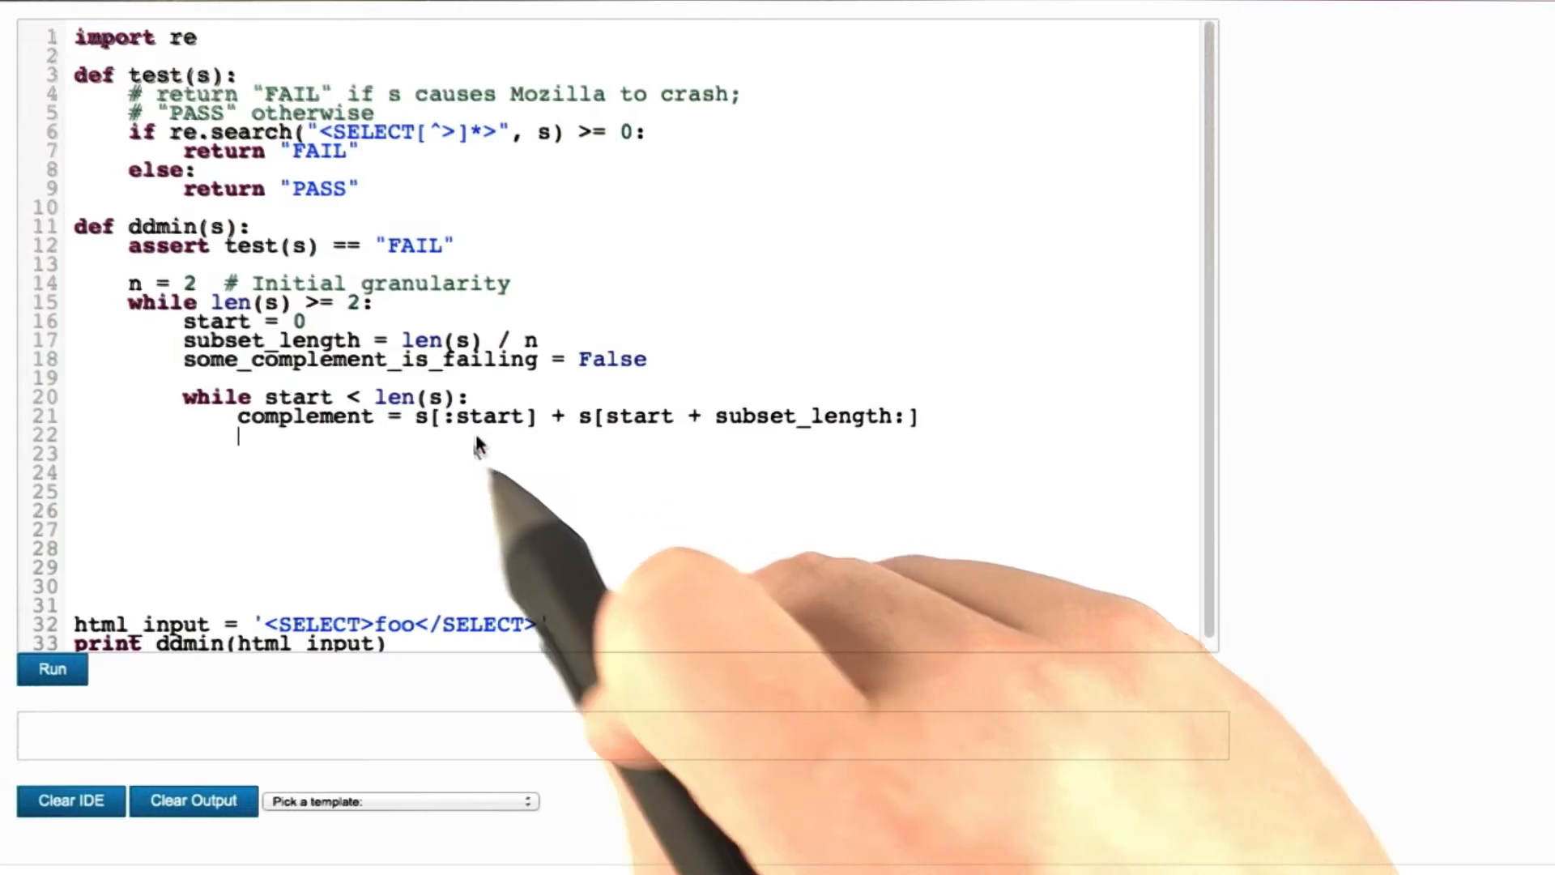
- Add the check if test(complement) == "FAIL": inside the inner loop
text(if test(complement) == "FAIL":)
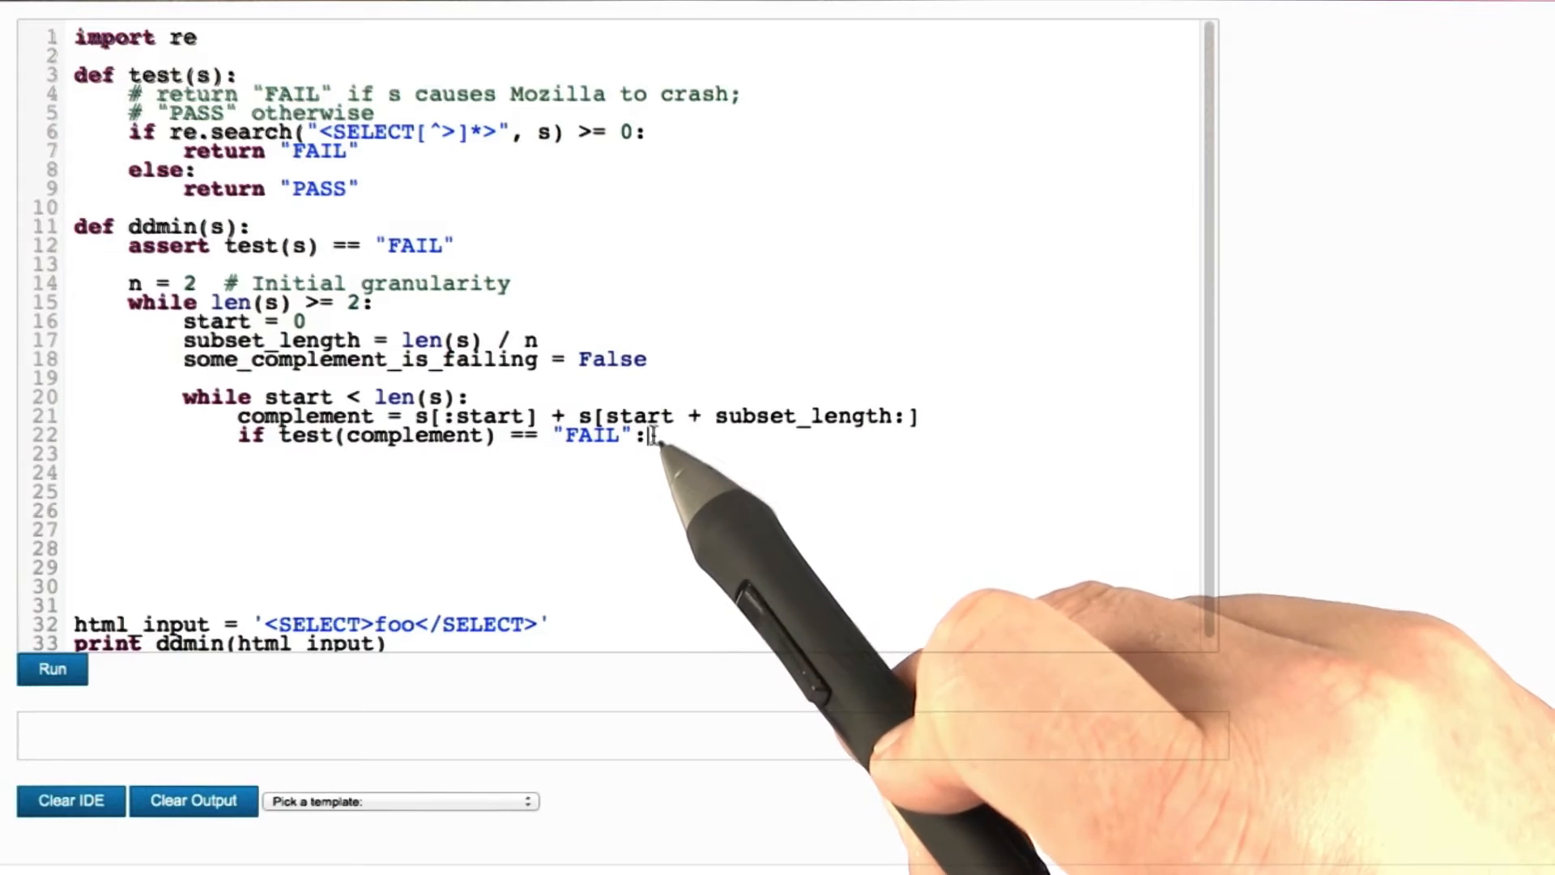
- On failure, set s = complement and reduce granularity with n = max(n - 1, 2)
text(s = complement)
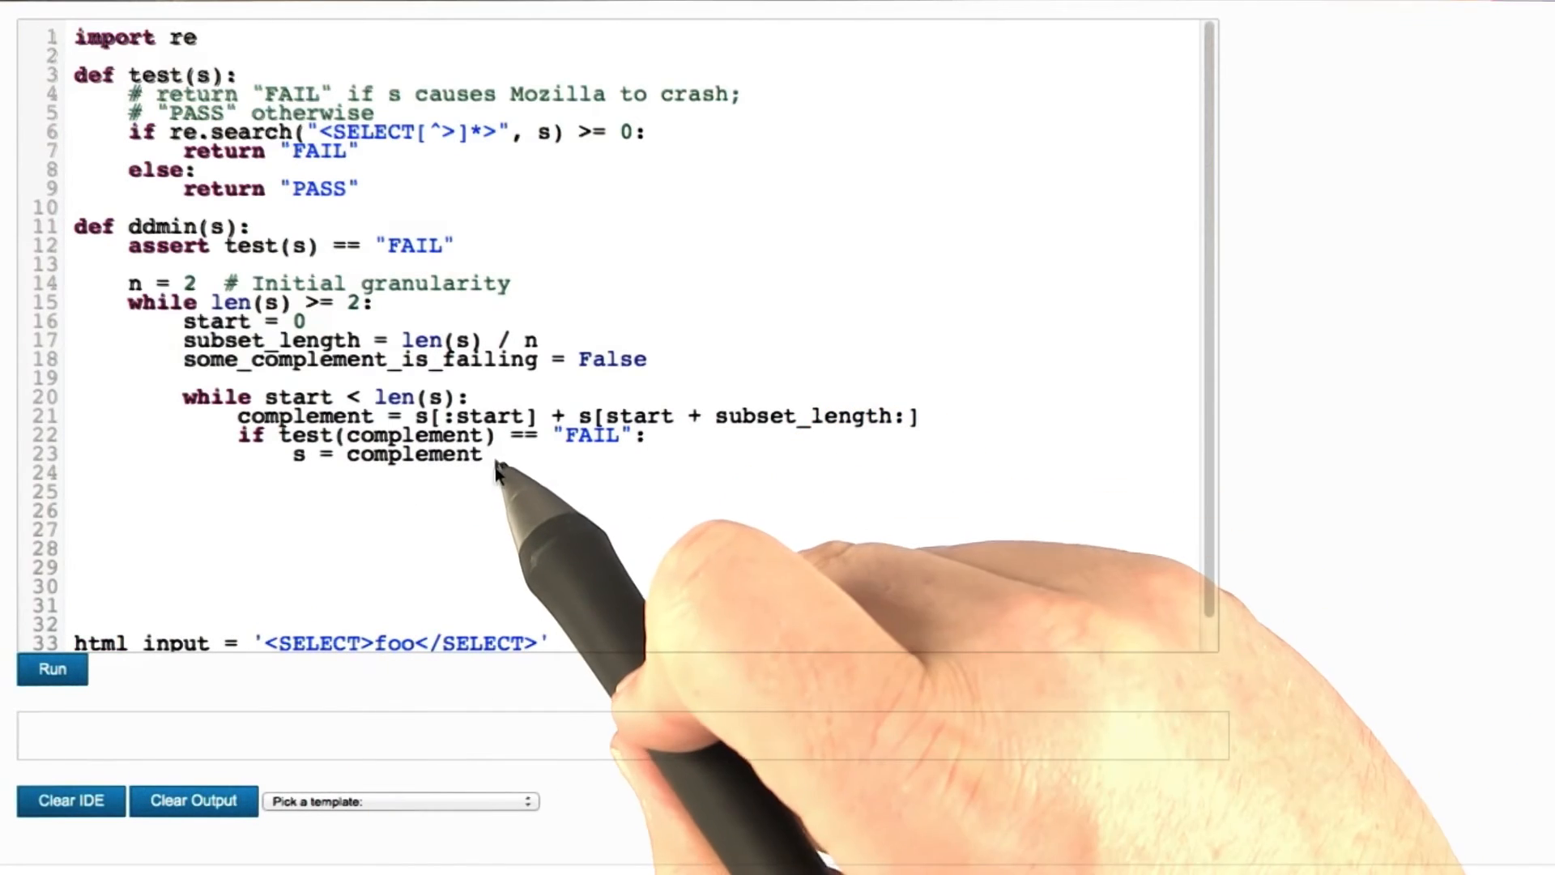
click(483, 455)
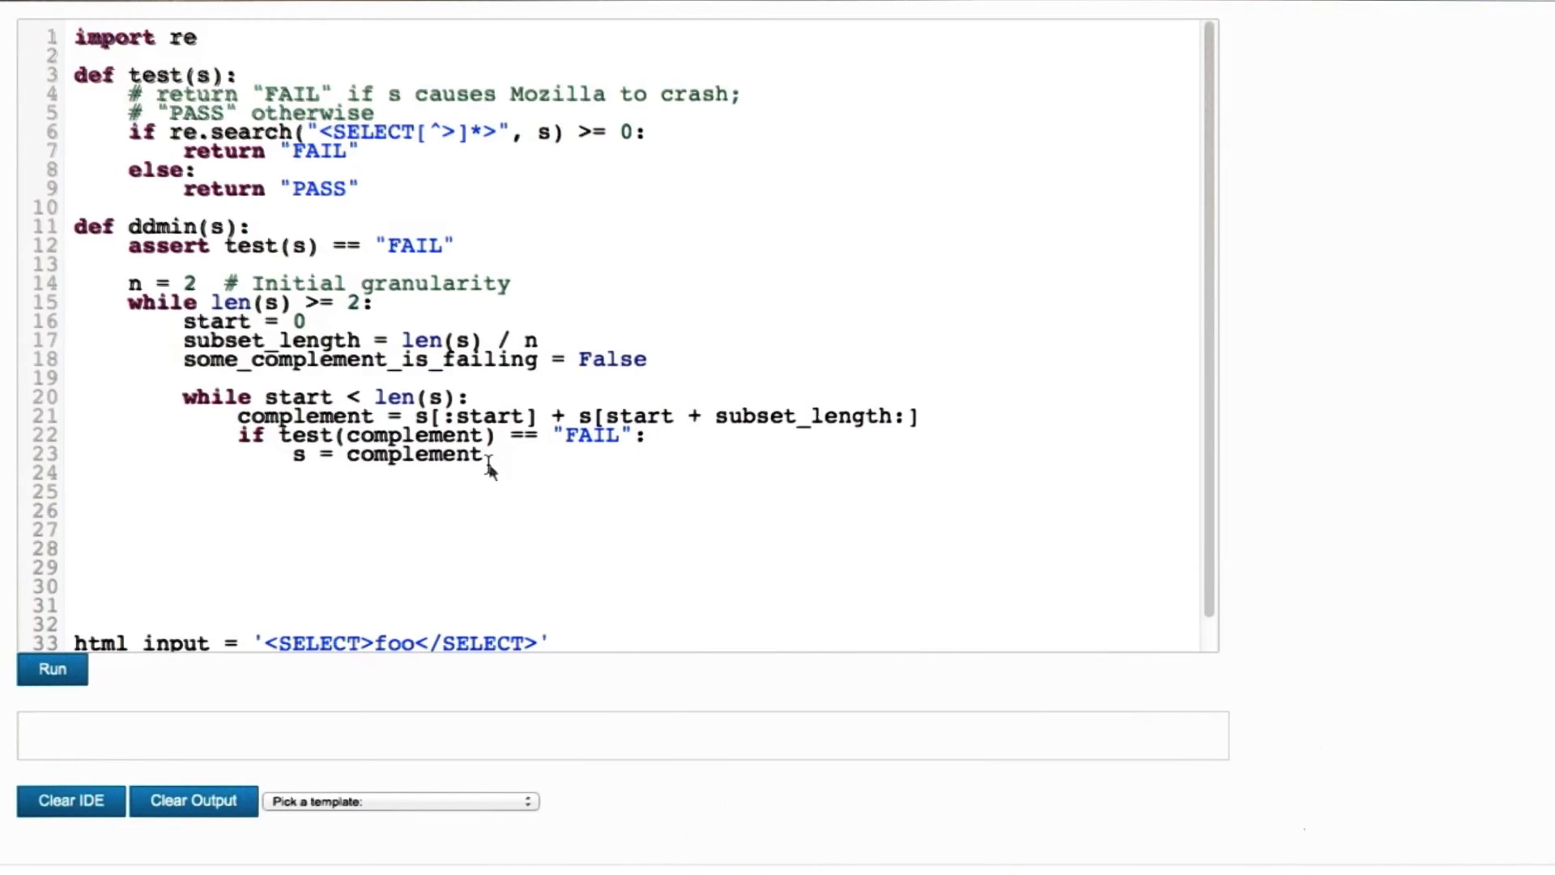
text(n =)
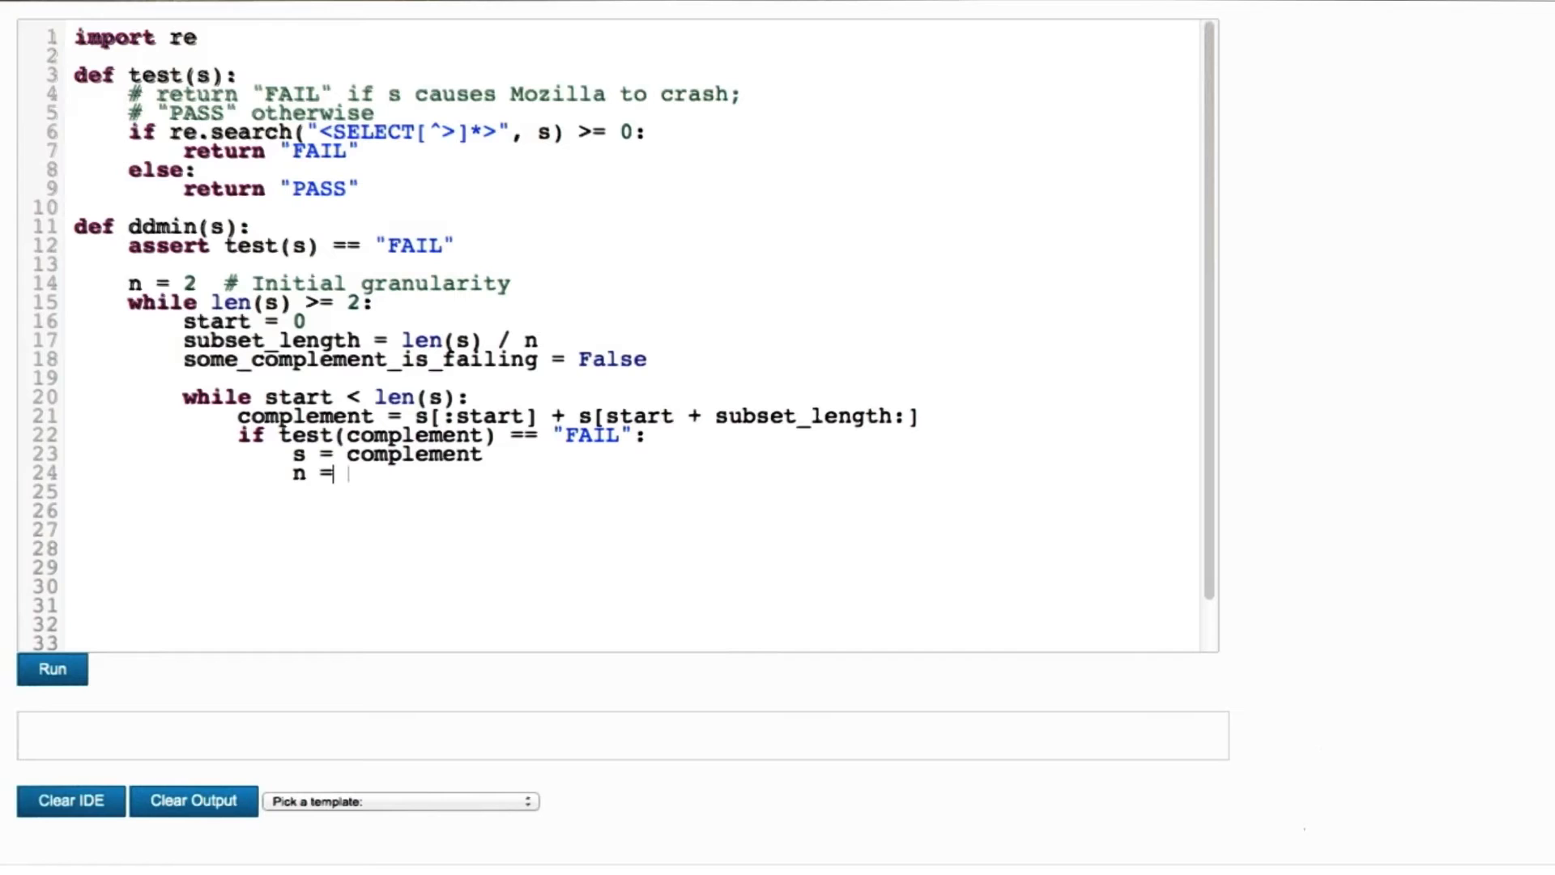
text(max(n - 1, 2))
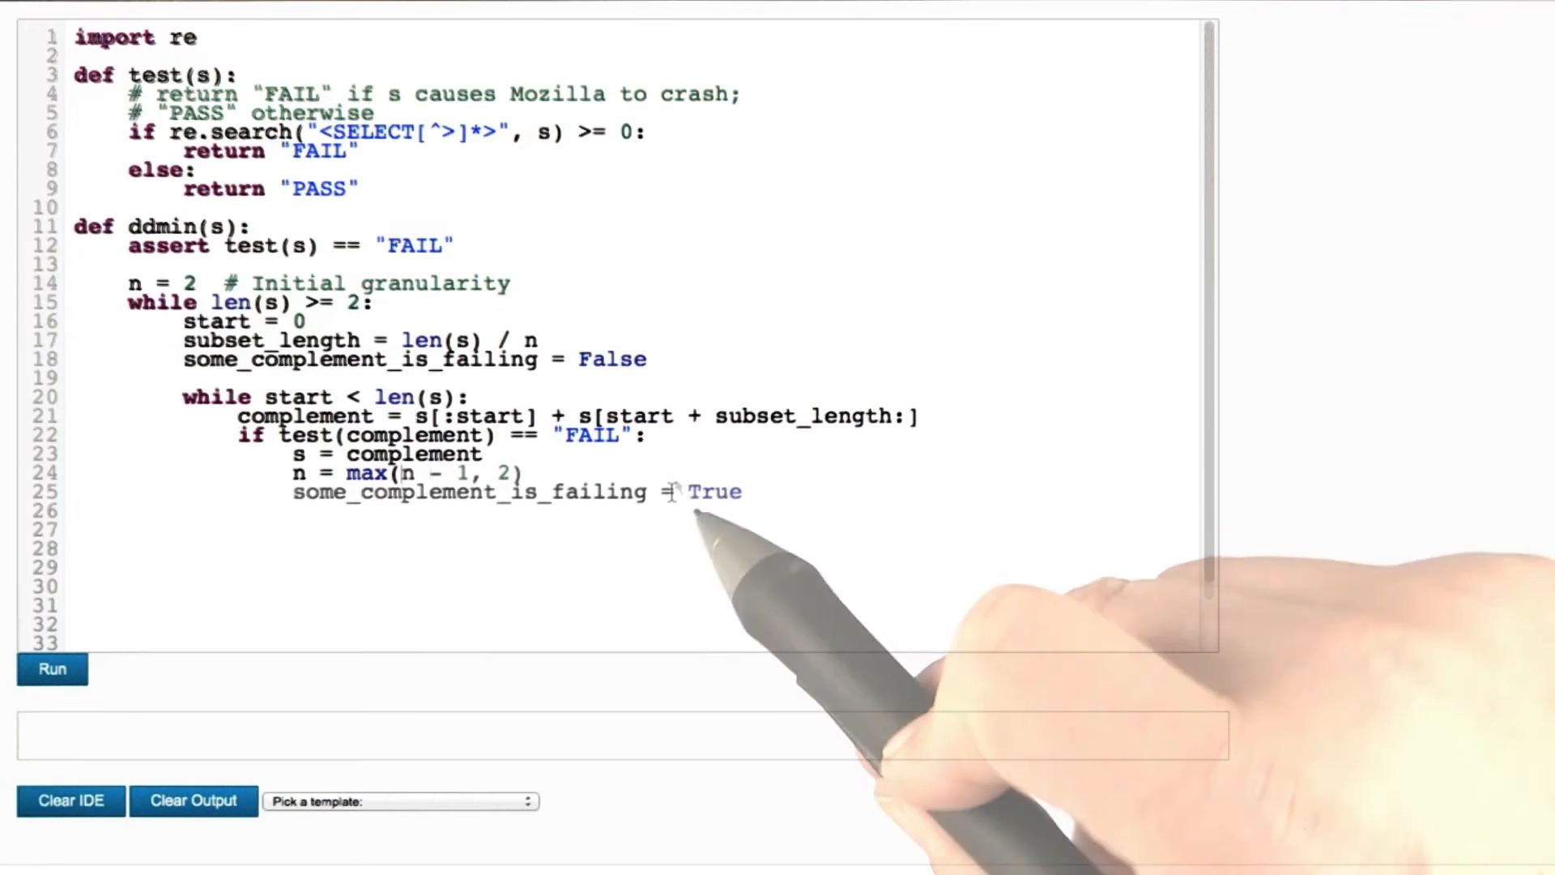